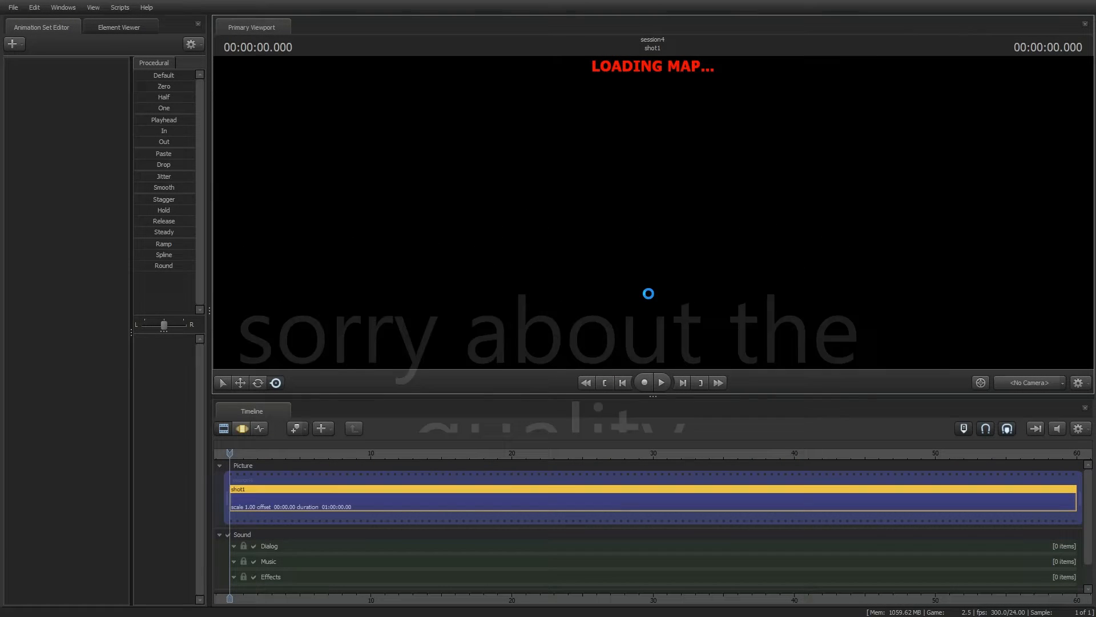
Load the steve_harrington model into the map and add a light illuminating him
click(12, 44)
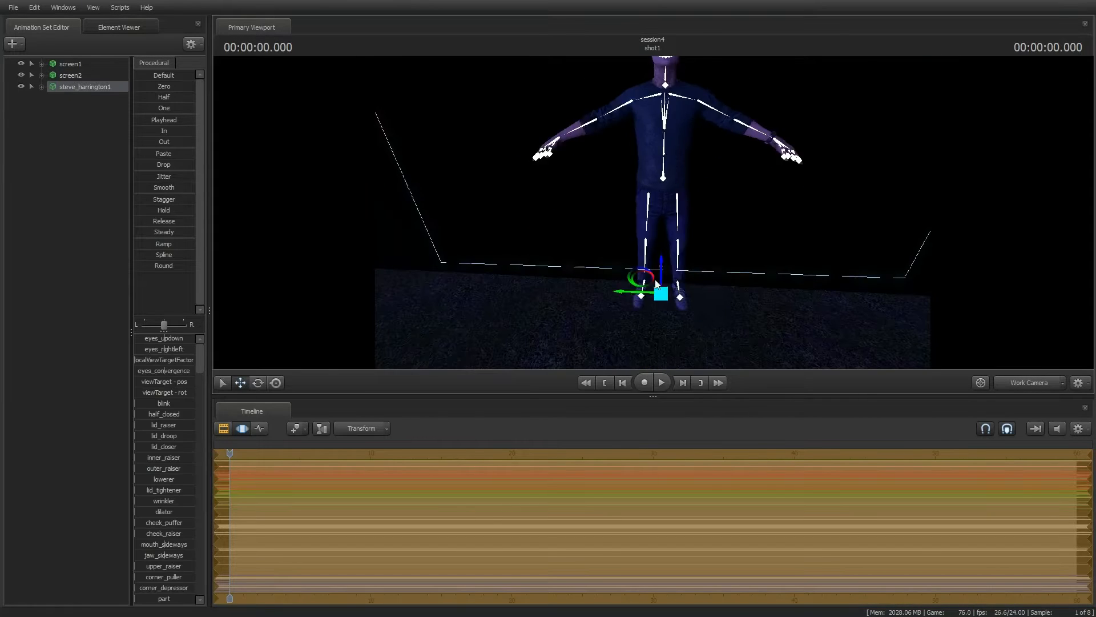
right_click(86, 86)
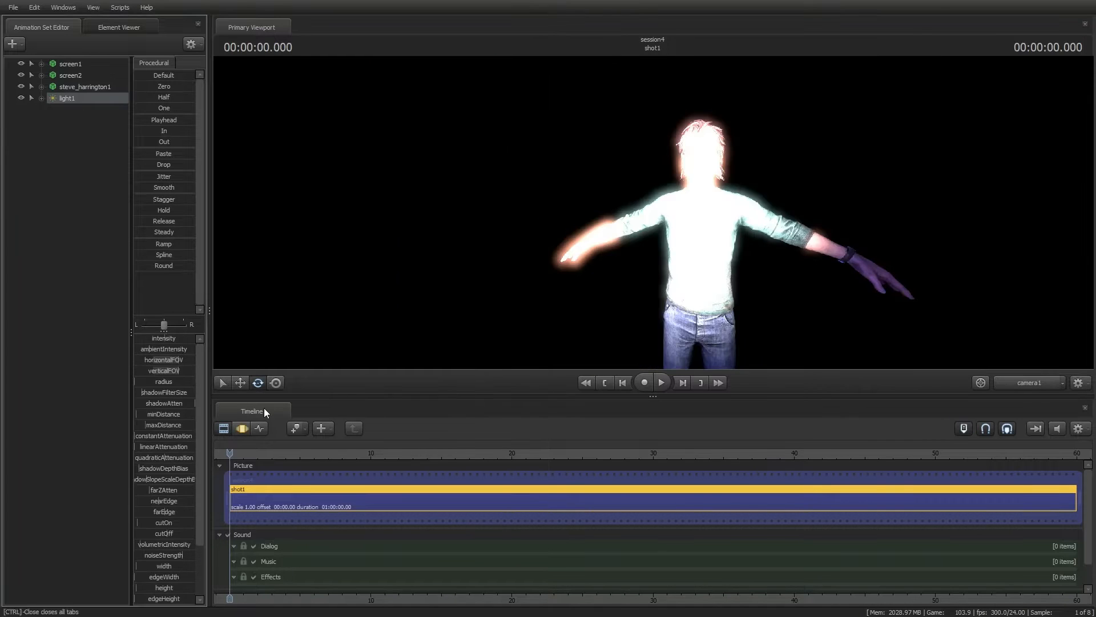
Turn Steve's head bone and load the baseball bat model beside his arm
click(87, 86)
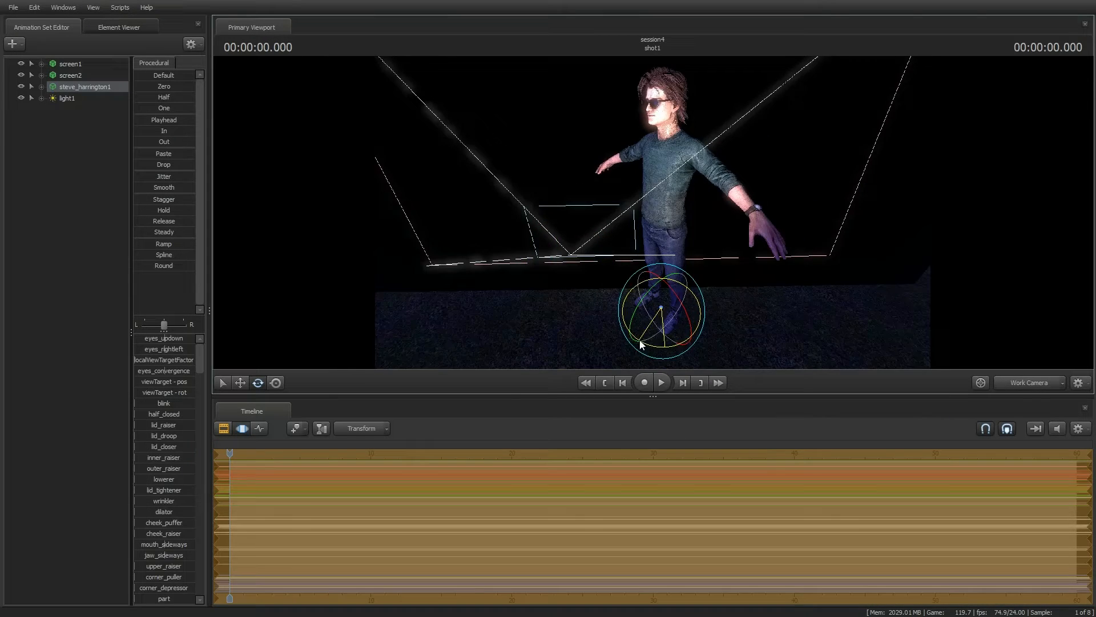
click(32, 86)
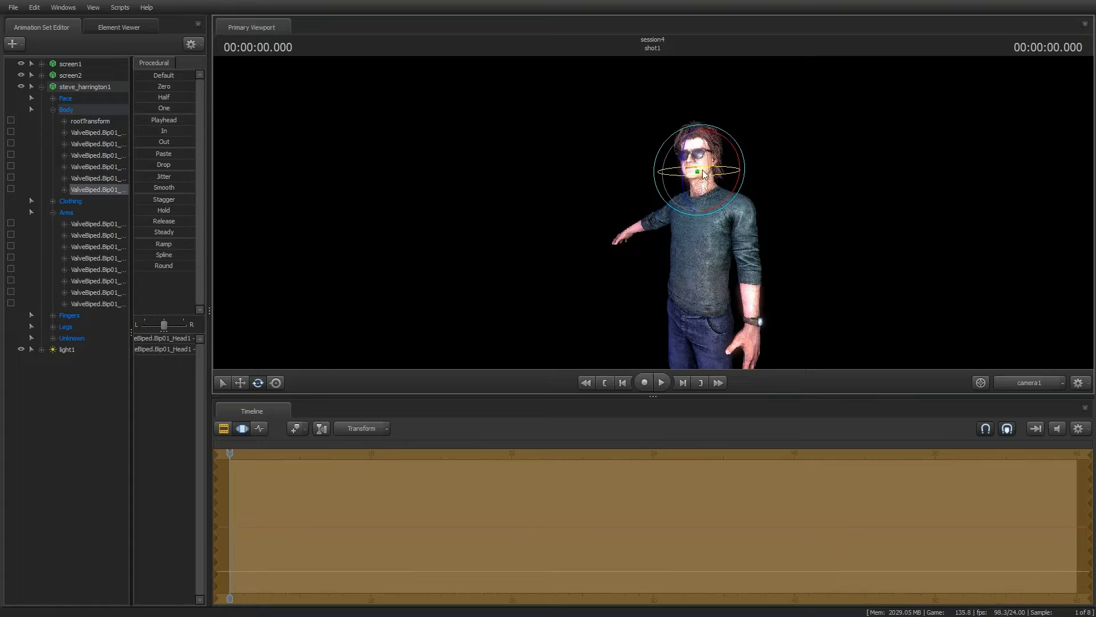
click(98, 179)
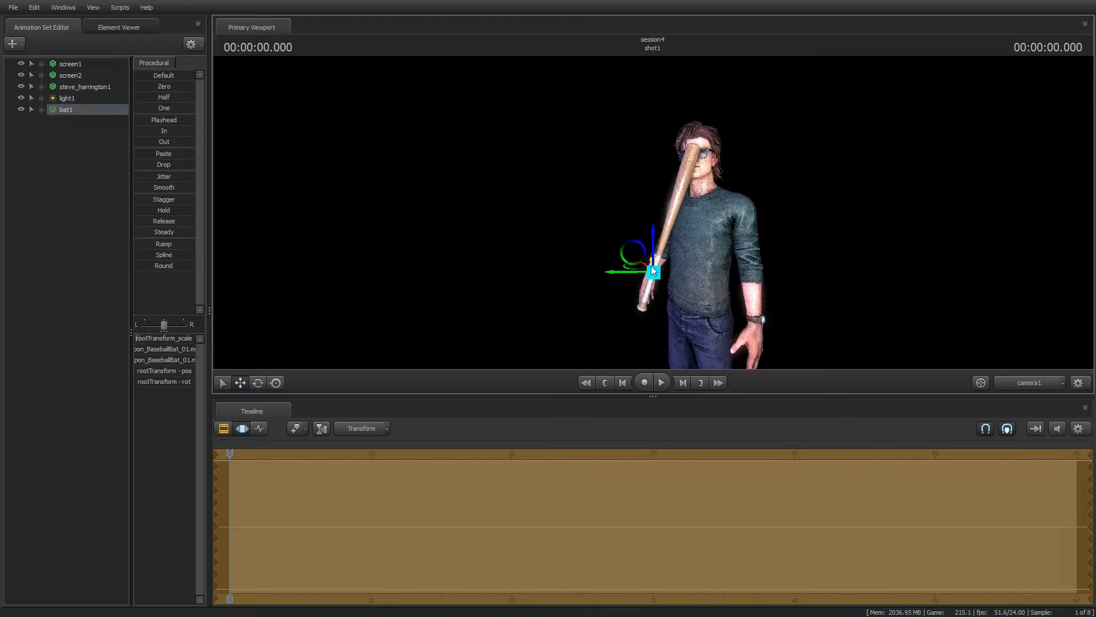
Rest bat1 on Steve's shoulder and bend his right arm bones up toward it
click(1027, 383)
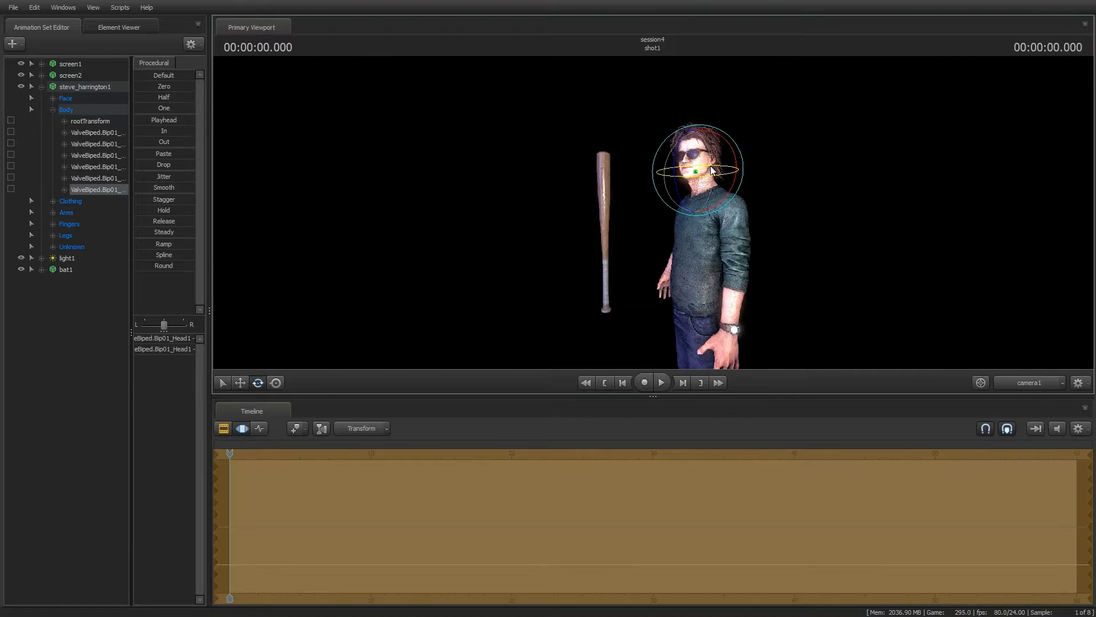
click(67, 110)
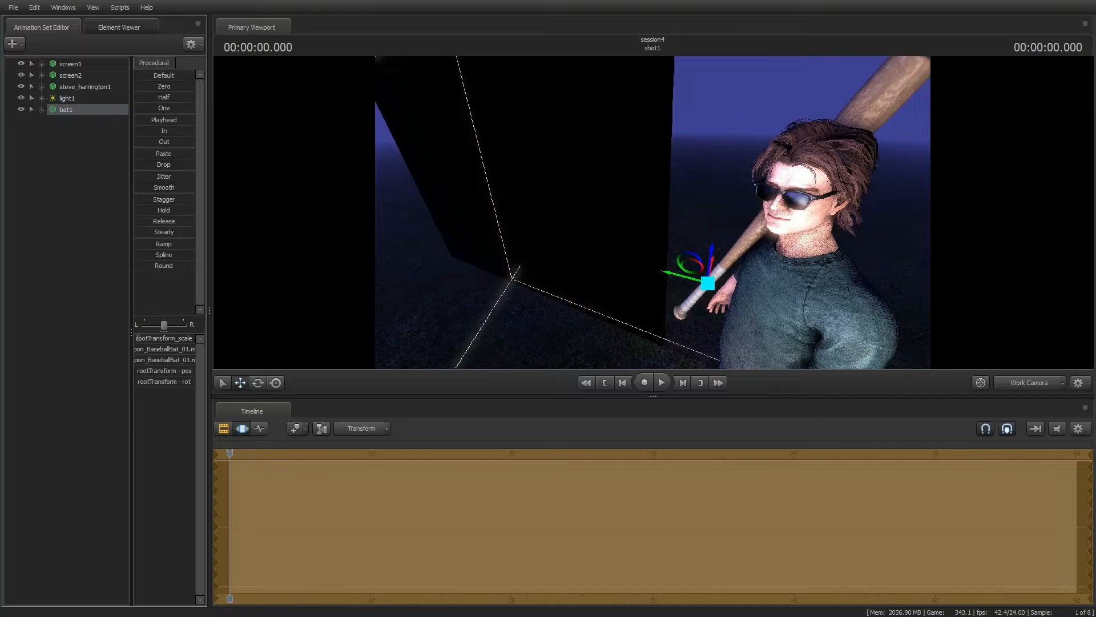
click(1027, 383)
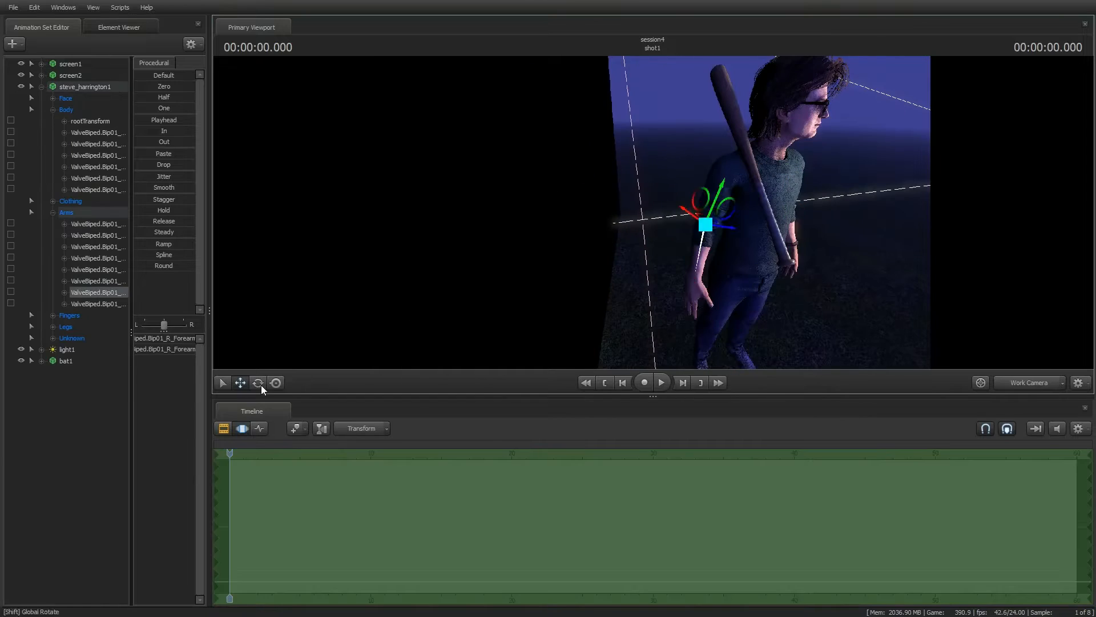
Curl Steve's RightFingers bones so his hand grips the bat handle
click(257, 381)
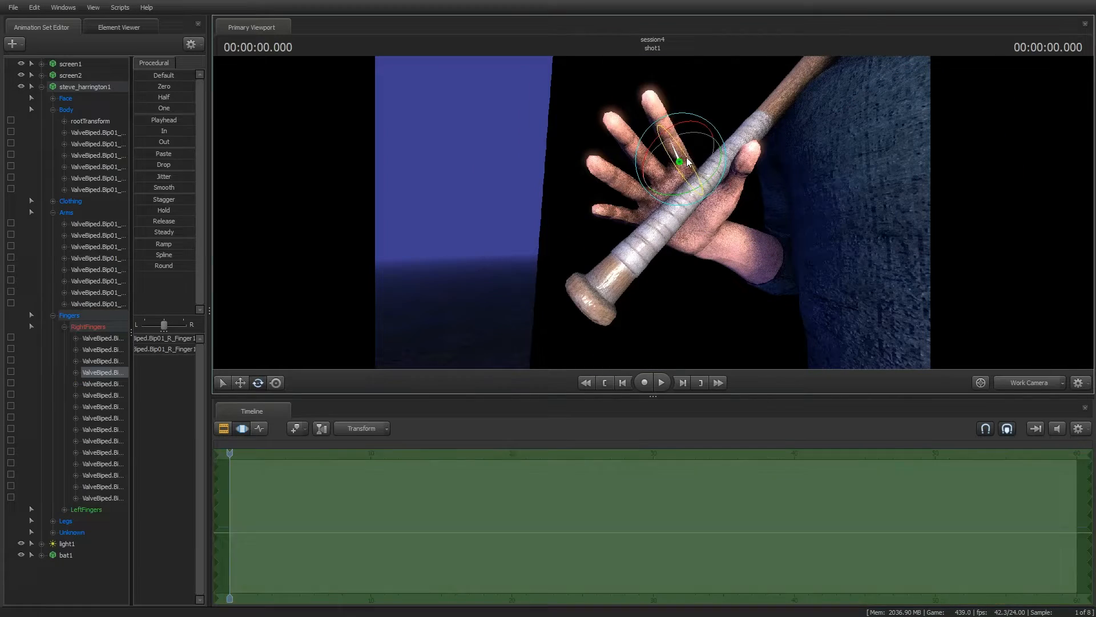
drag(678, 162, 698, 168)
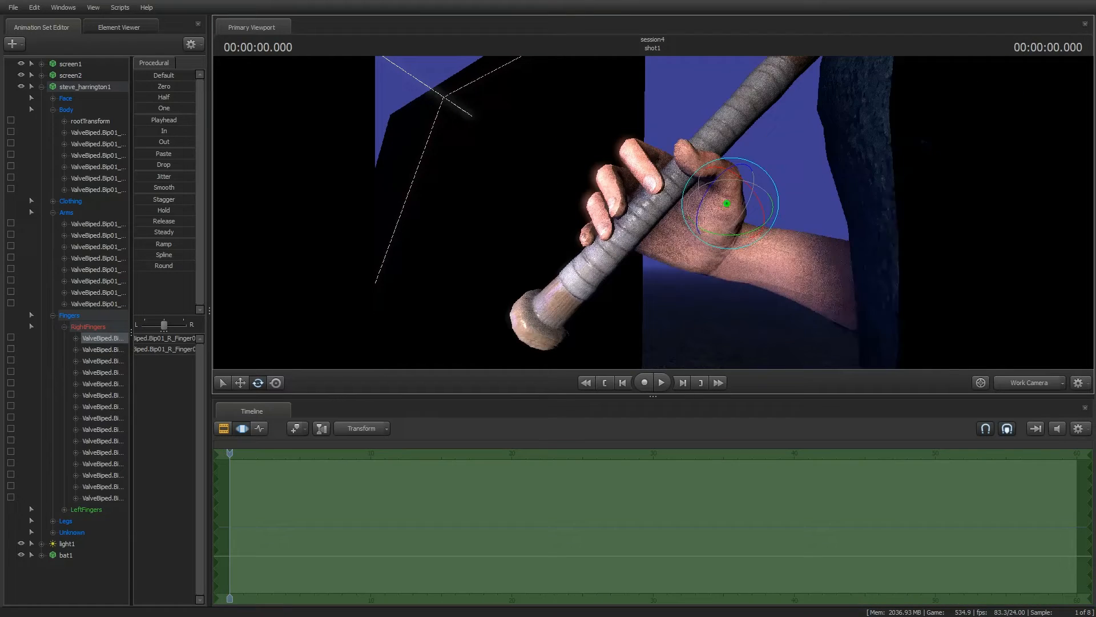
click(242, 428)
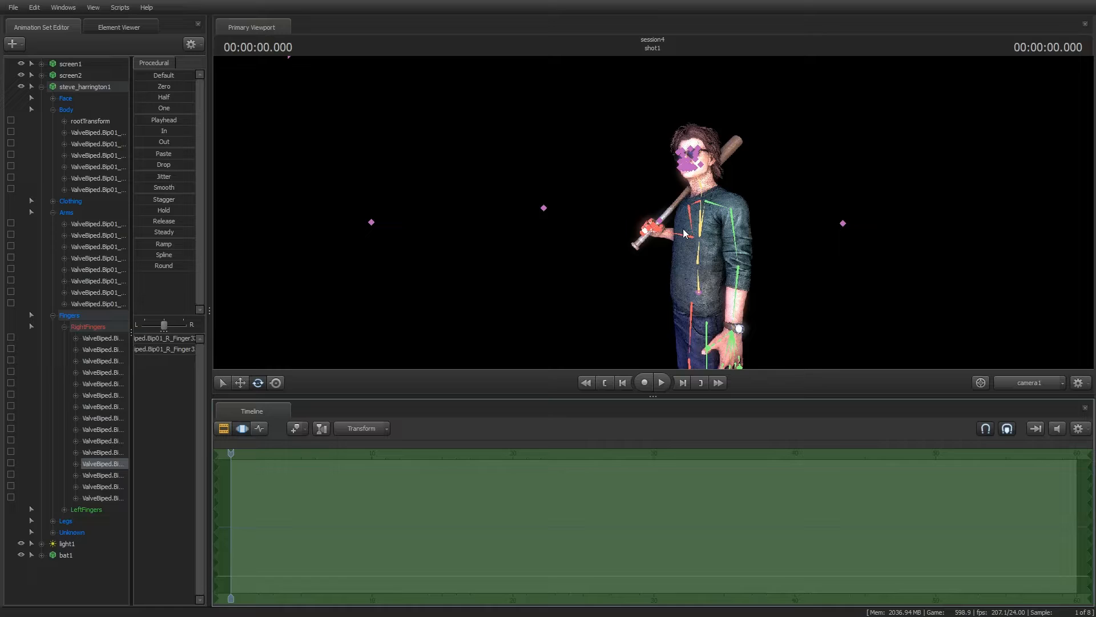
Stud the bat with nail models and load the heather_mason model into the scene
click(224, 428)
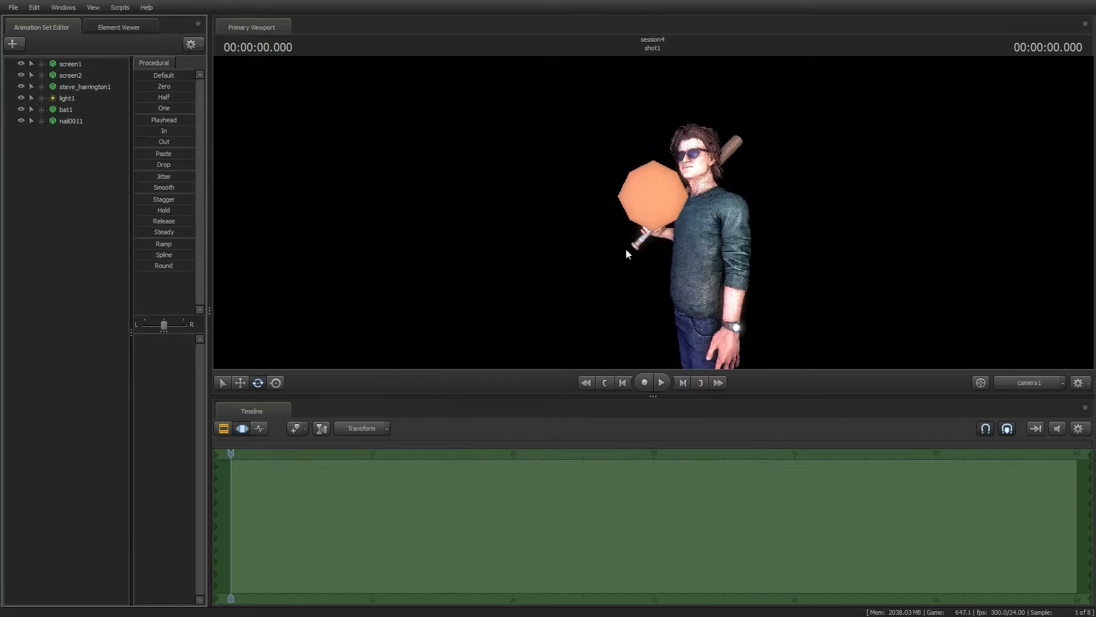
click(71, 120)
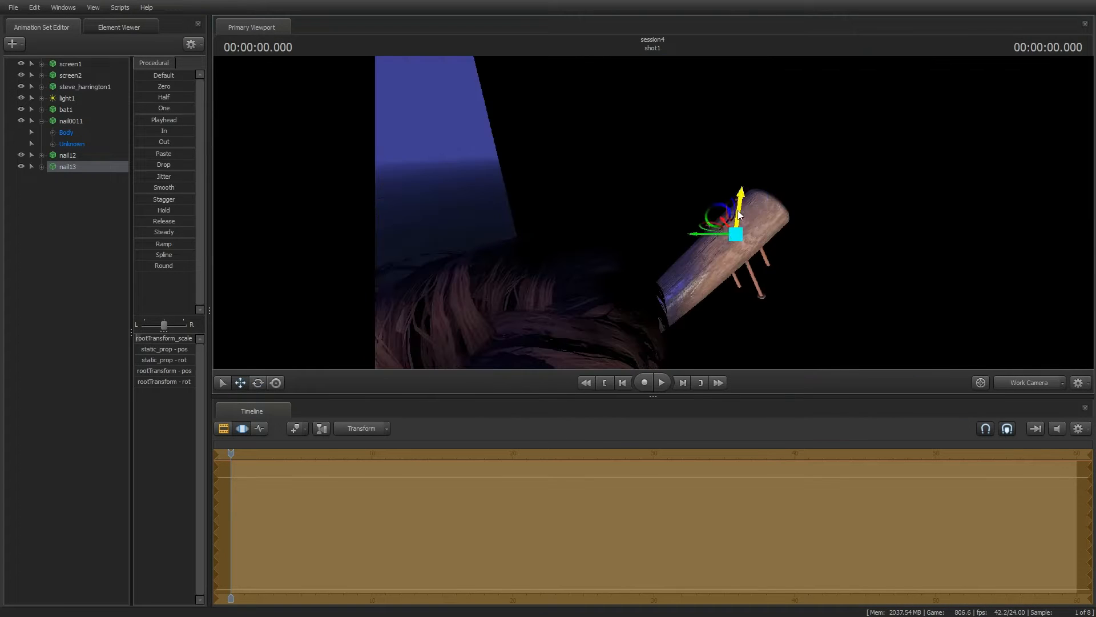
click(1028, 382)
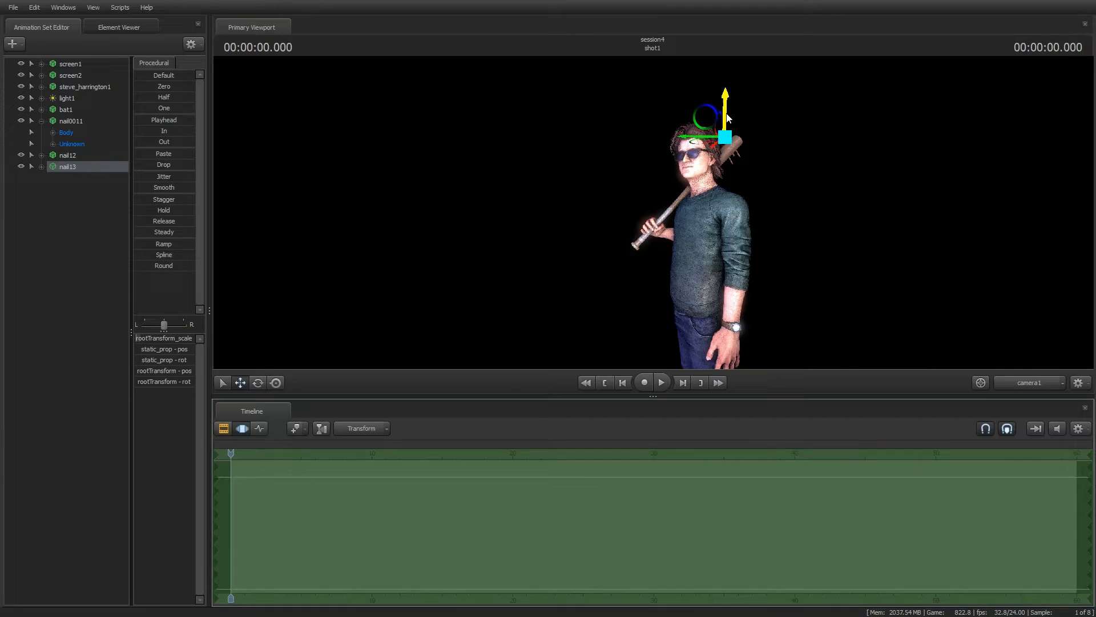
click(241, 428)
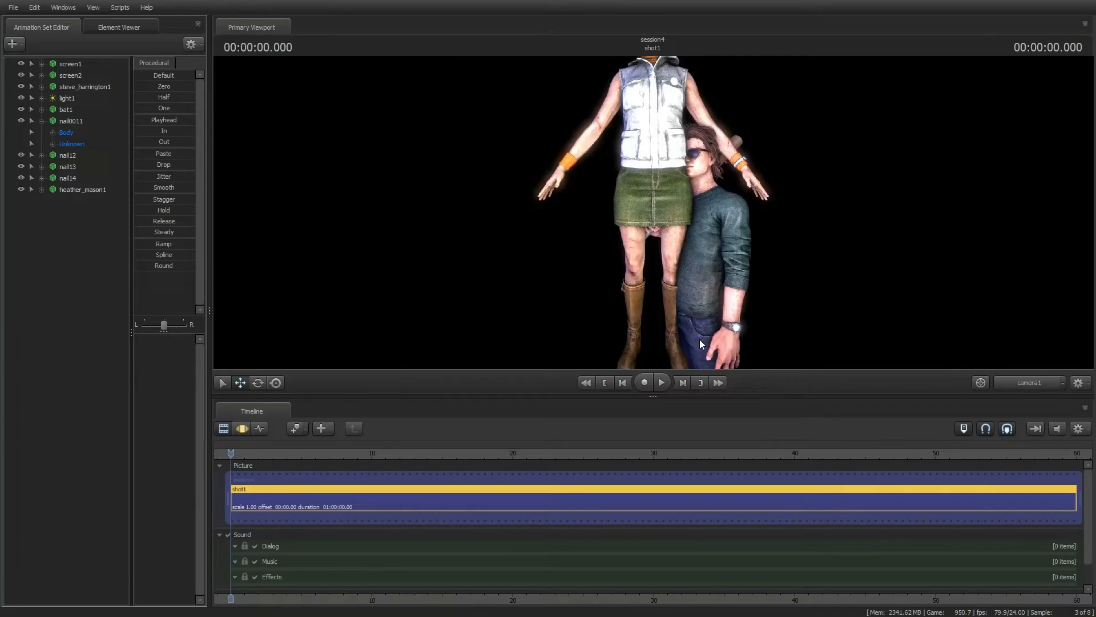
Load the 9mm pistol, raise Heather's right arm and place the pistol upright in her hand
click(82, 188)
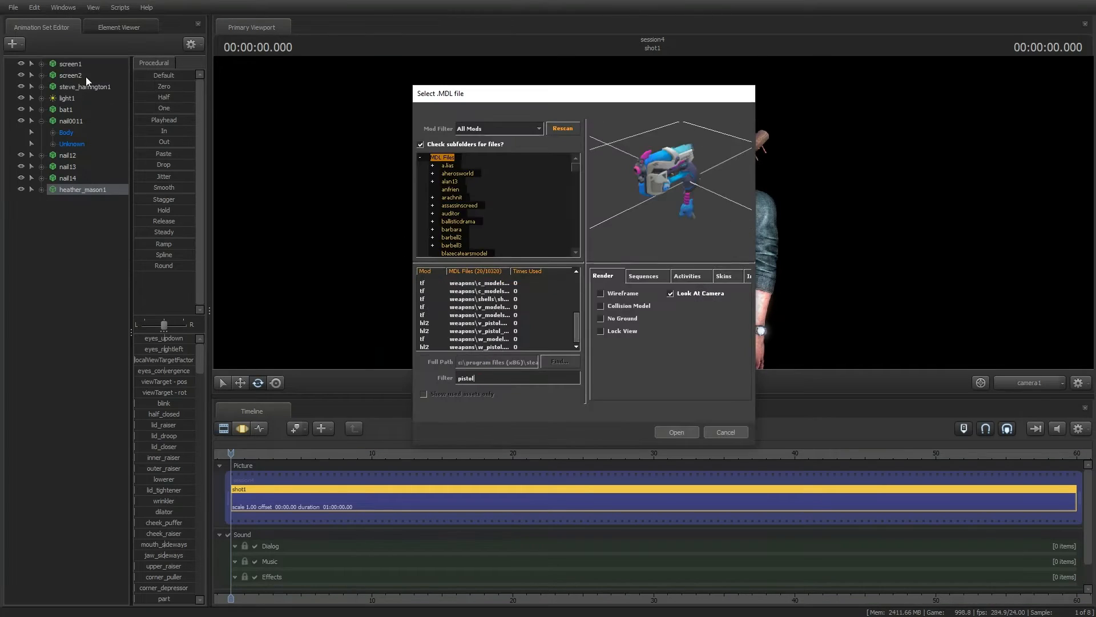
click(674, 432)
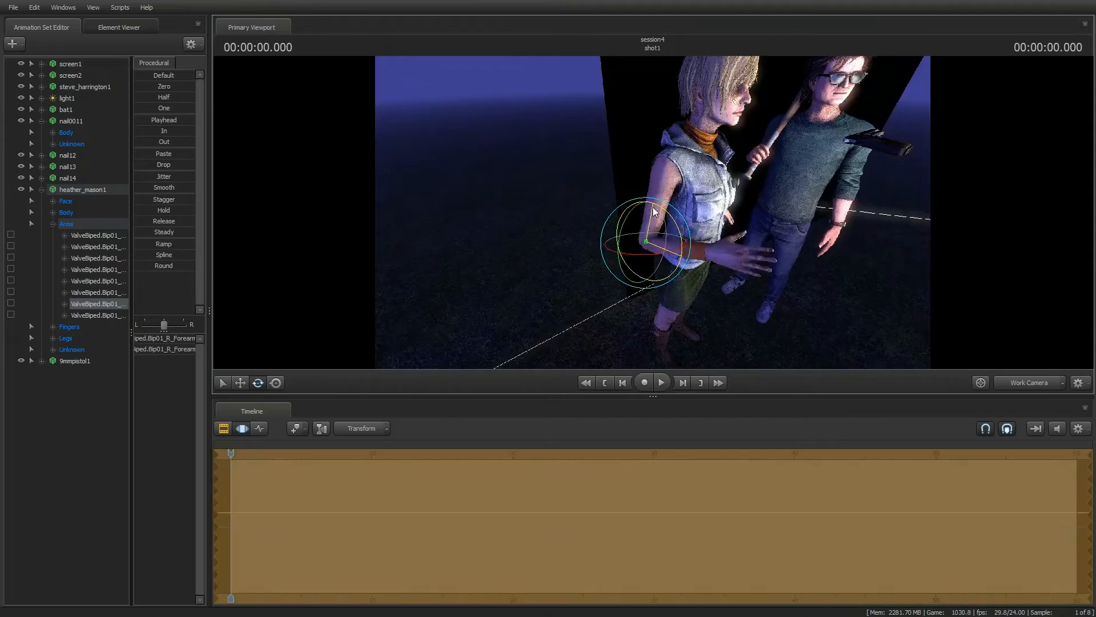
click(75, 360)
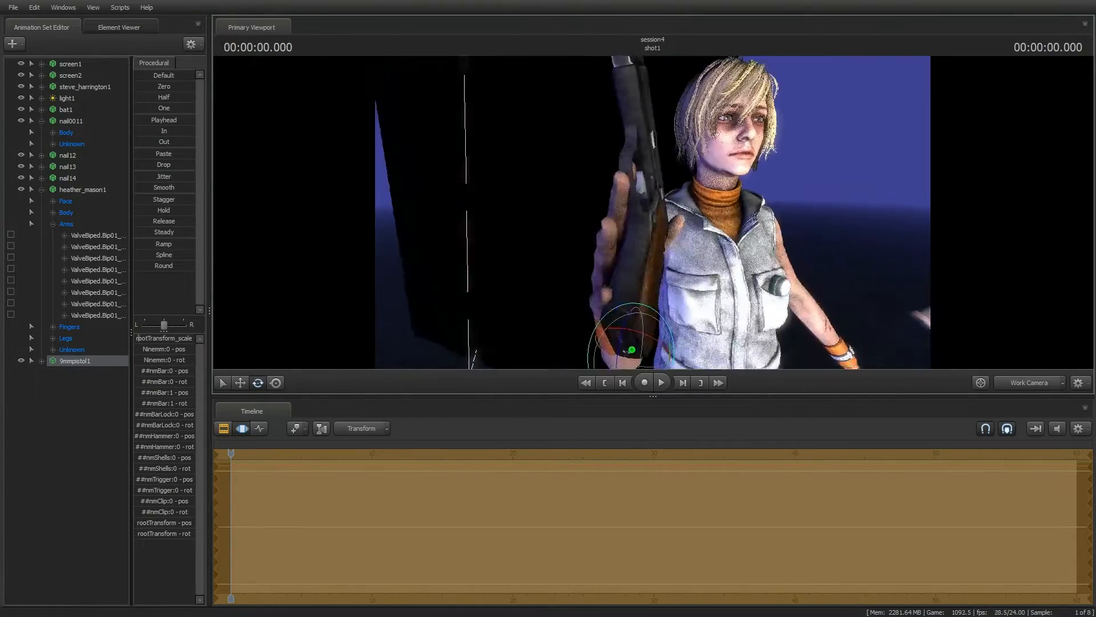
click(1027, 382)
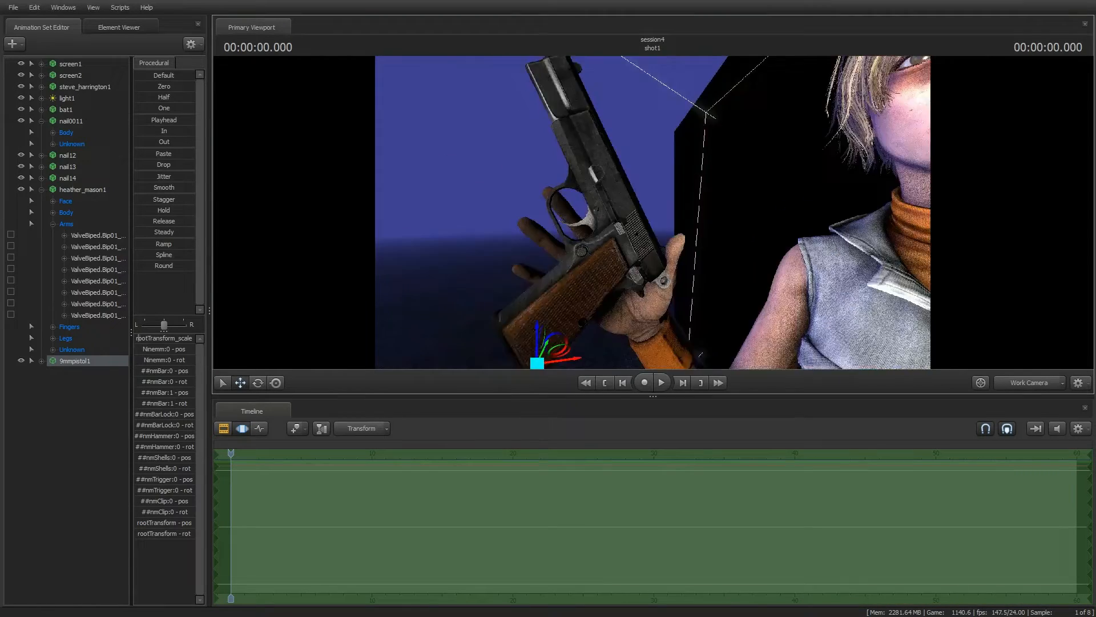
click(1028, 382)
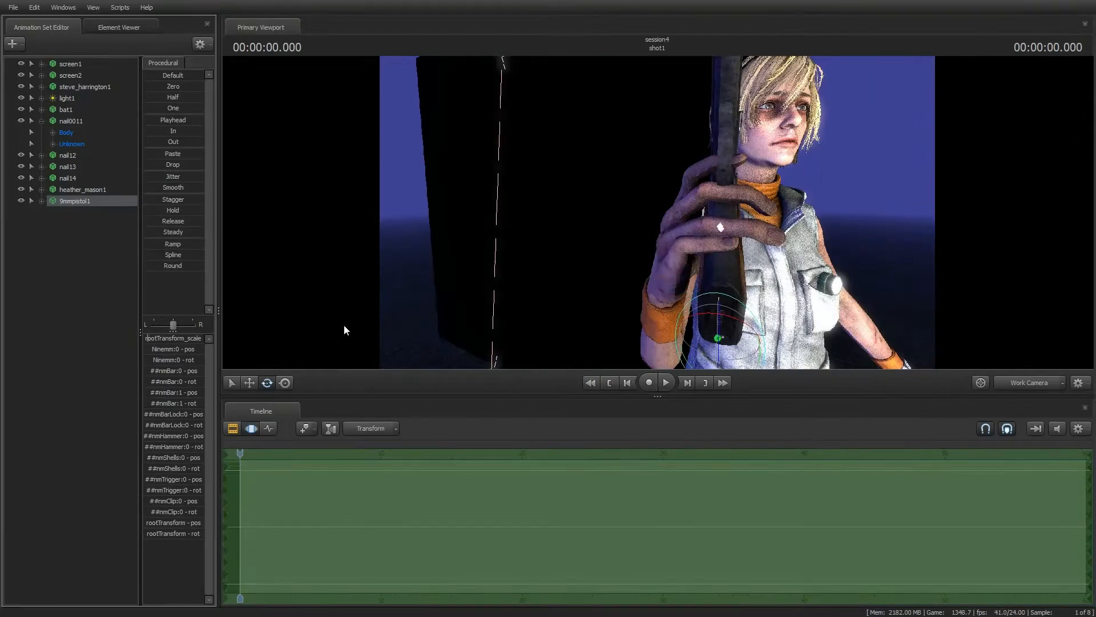
Wrap Heather's right fingers around the pistol grip and filter the model browser by shotgun
click(32, 188)
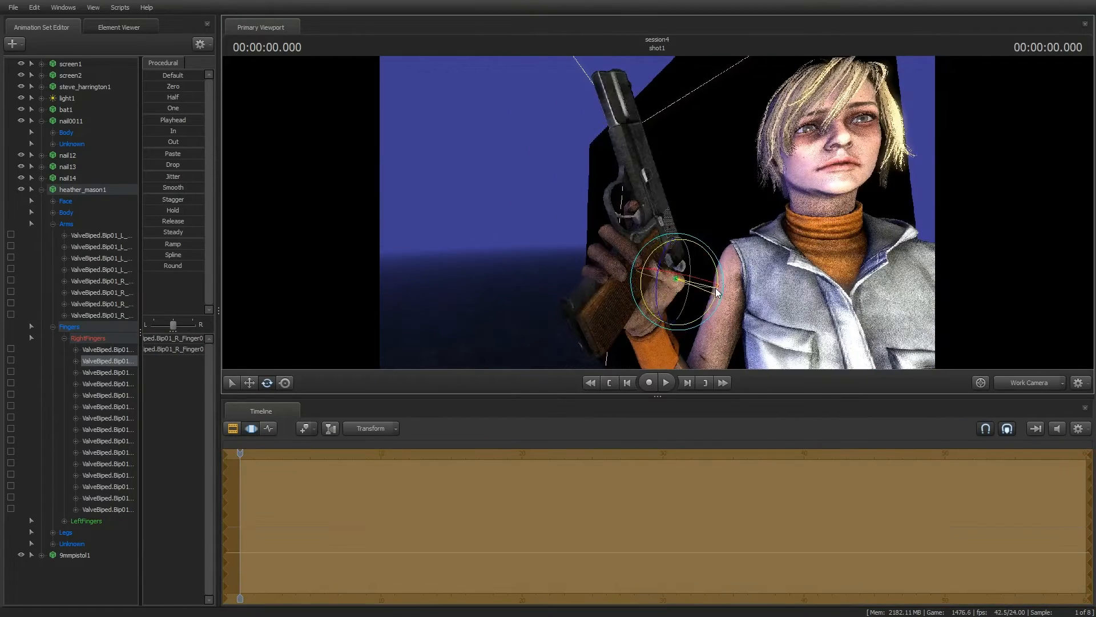
click(232, 428)
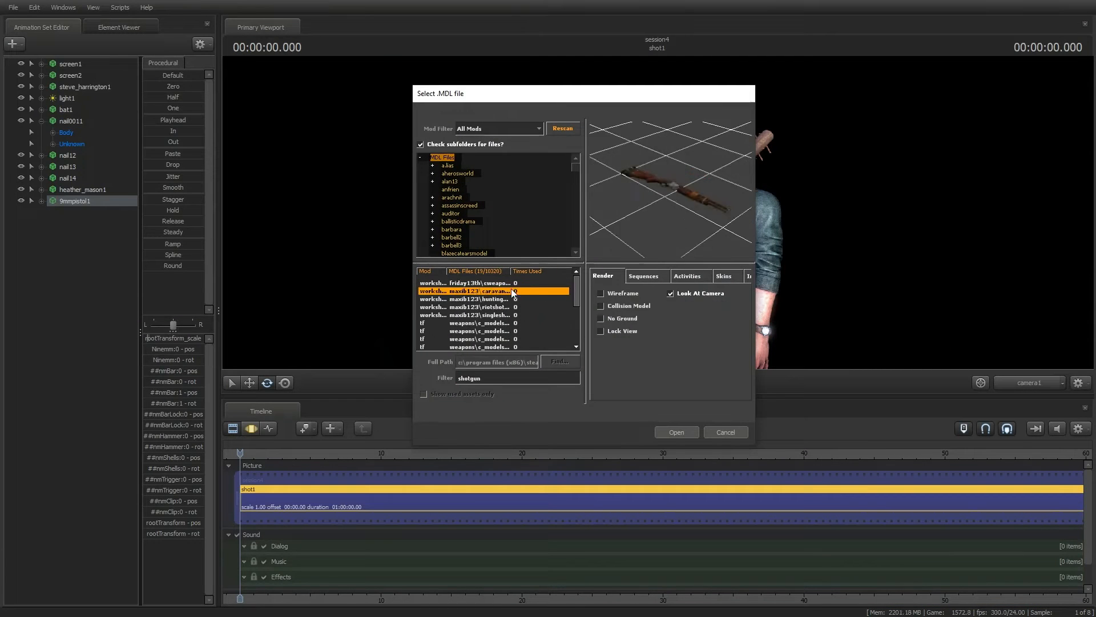
Hang the hunting shotgun from Heather's posed left hand and add pink and blue tinted lights
click(675, 431)
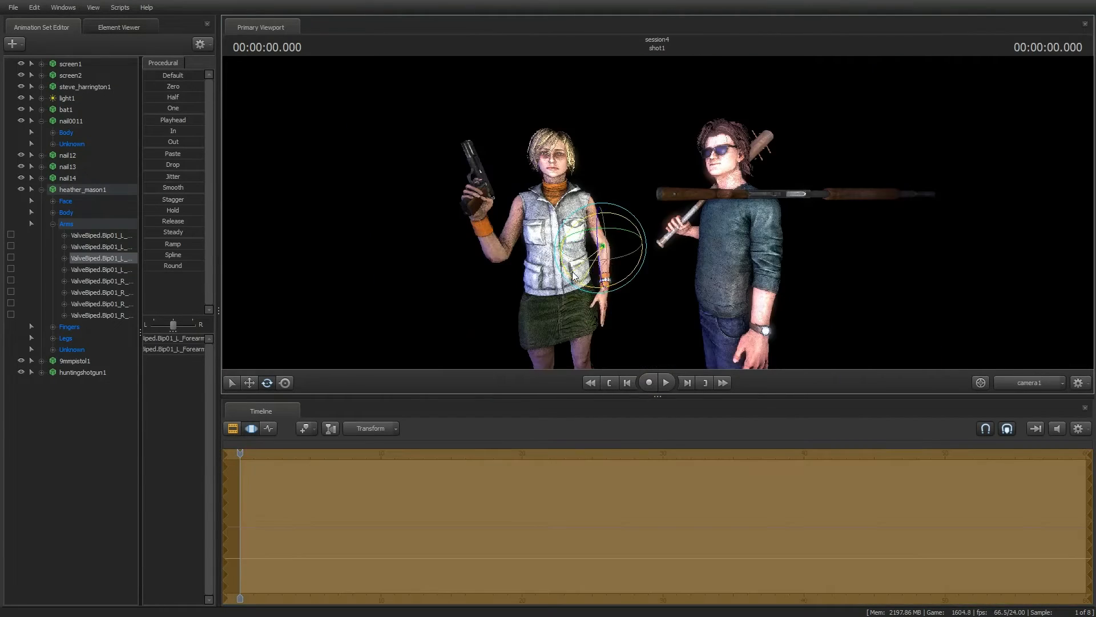
click(232, 428)
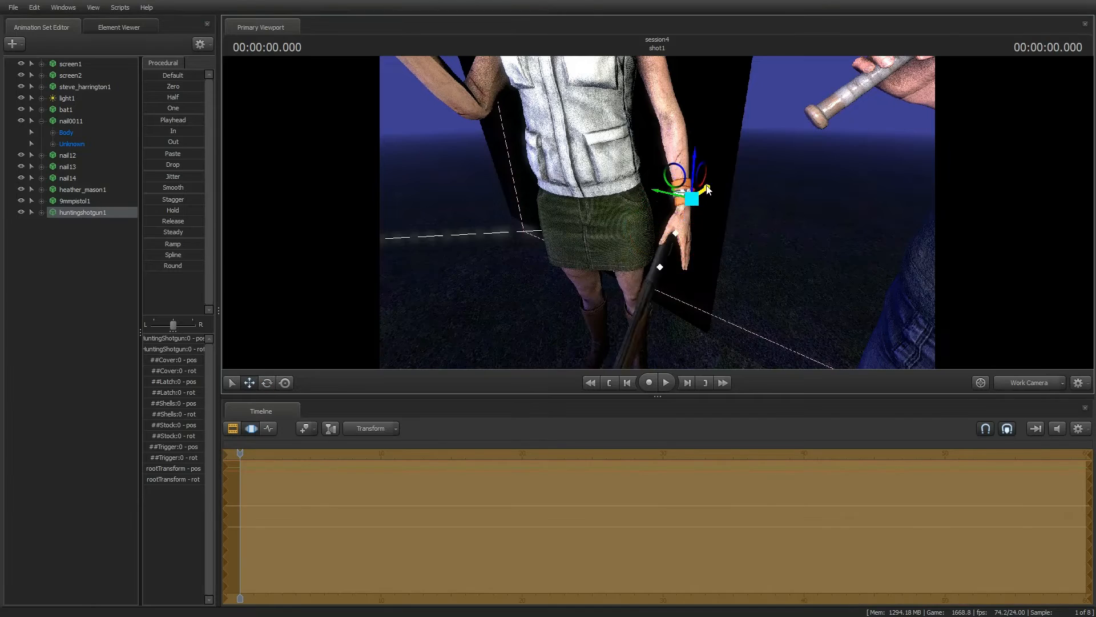
click(1028, 382)
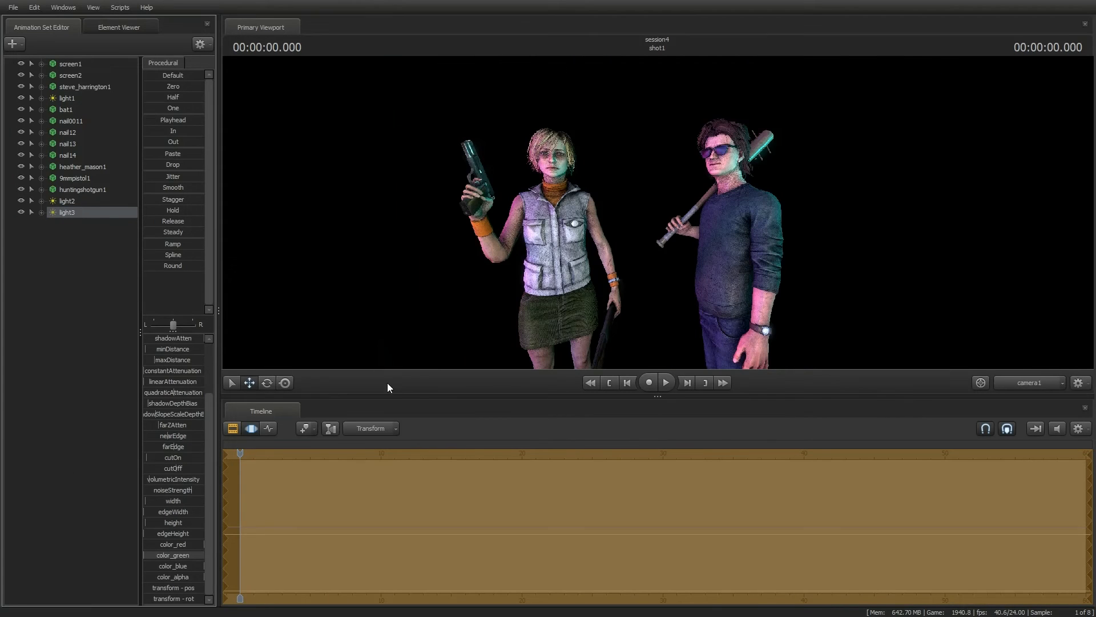
Add light4 in front of Heather's chest and adjust its color and intensity
click(83, 190)
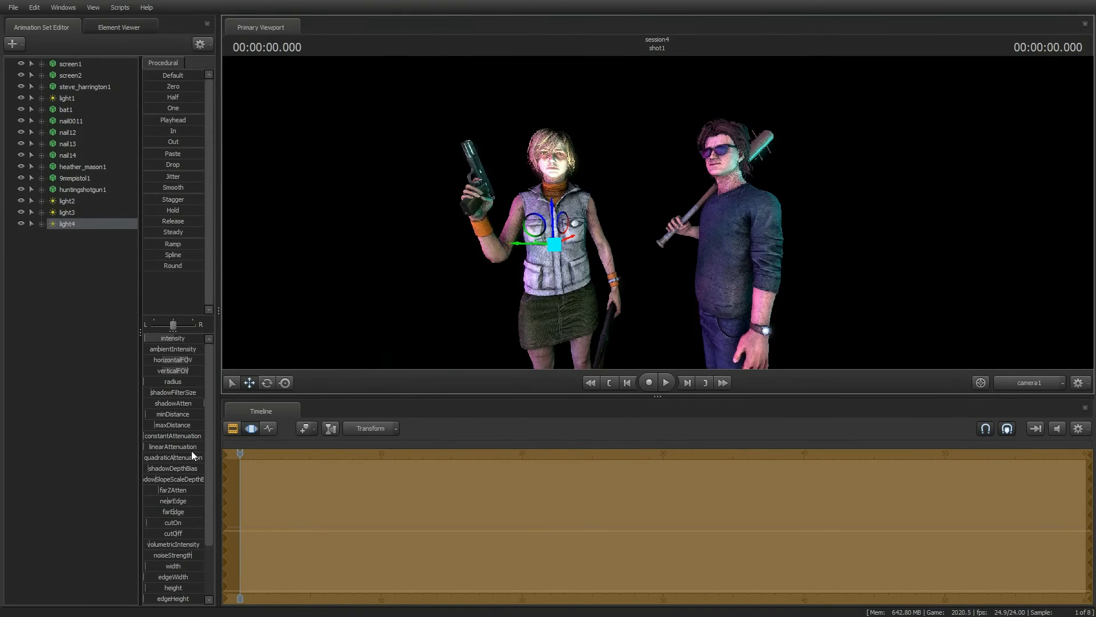
scroll(down, 3)
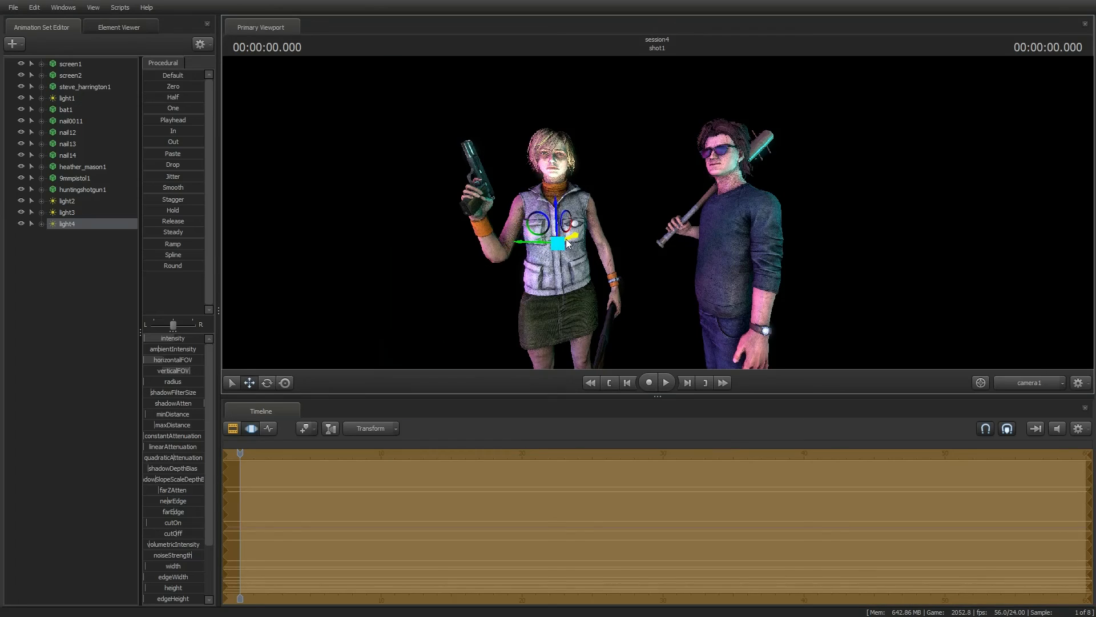
click(251, 428)
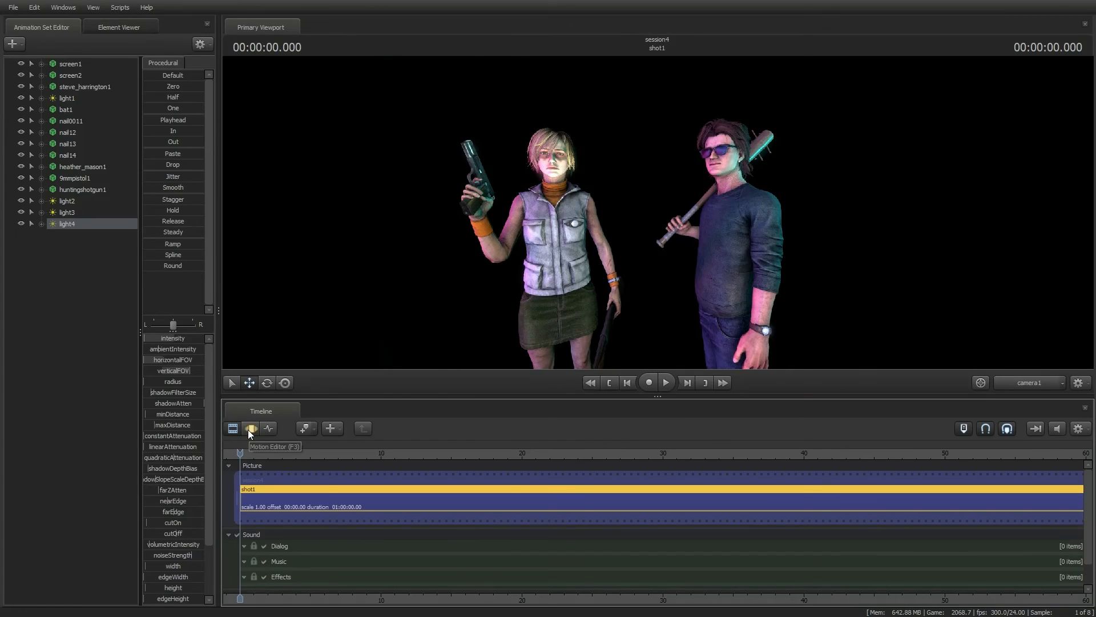
scroll(down, 3)
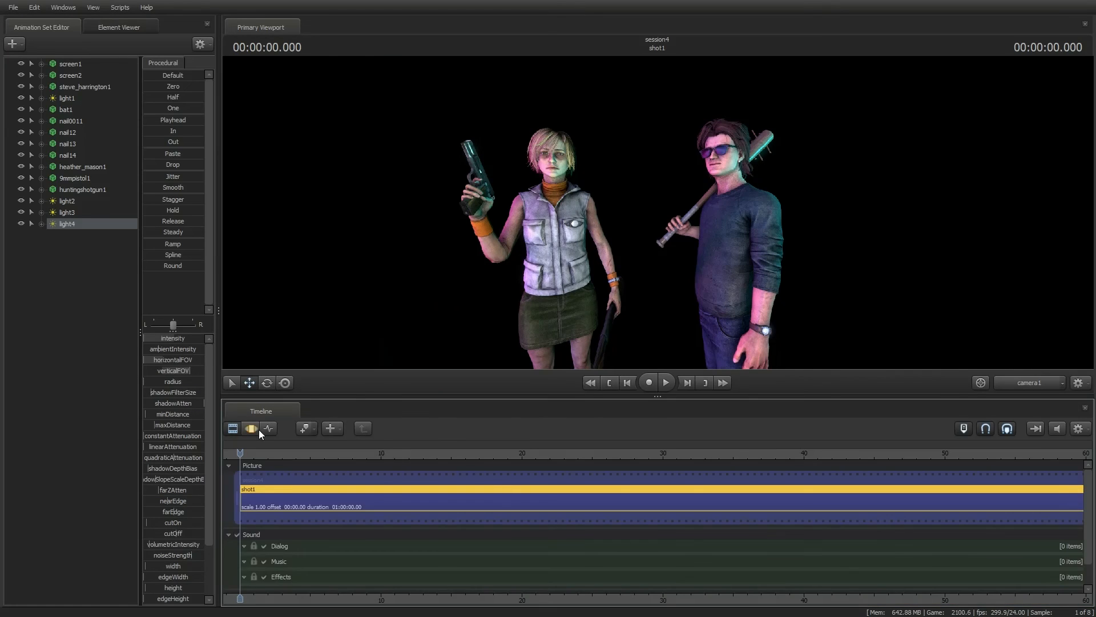
scroll(down, 3)
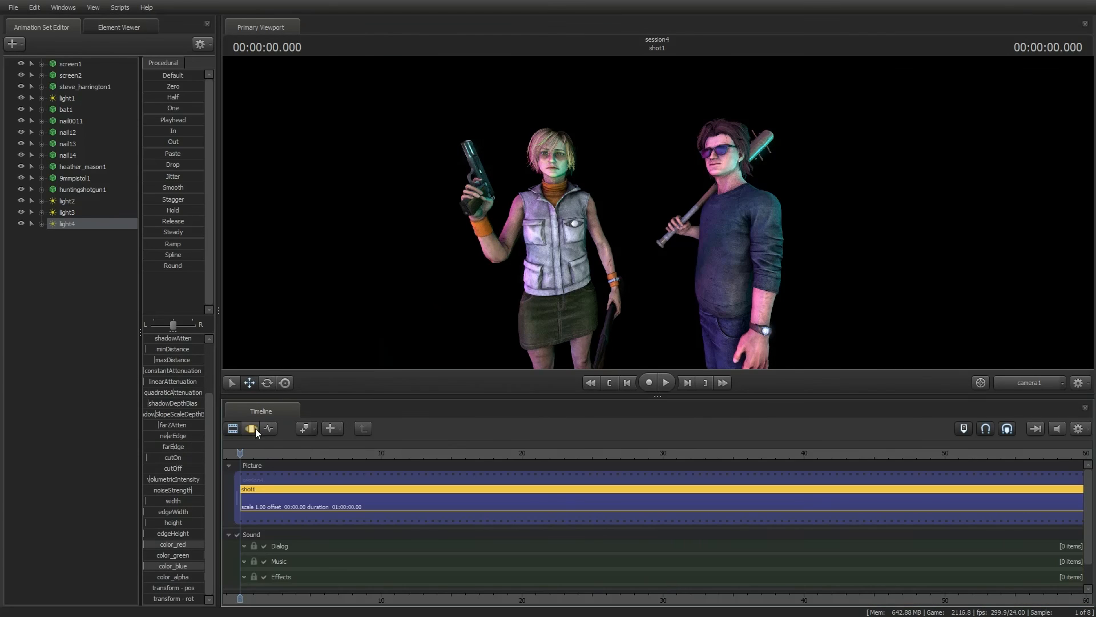